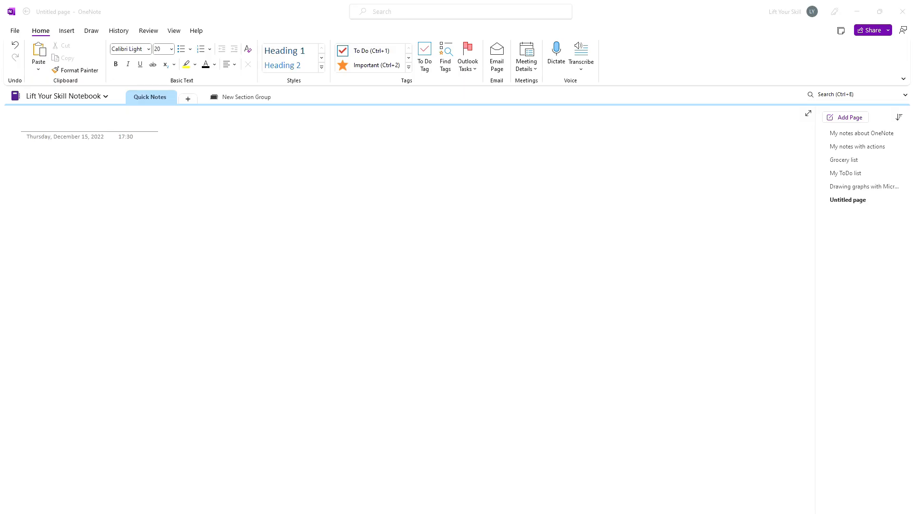
pyautogui.moveTo(104, 223)
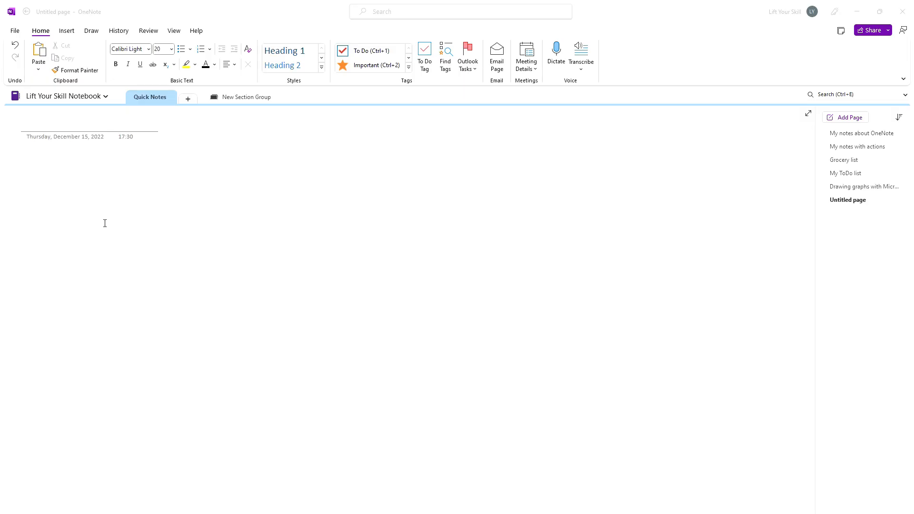
pyautogui.moveTo(243, 171)
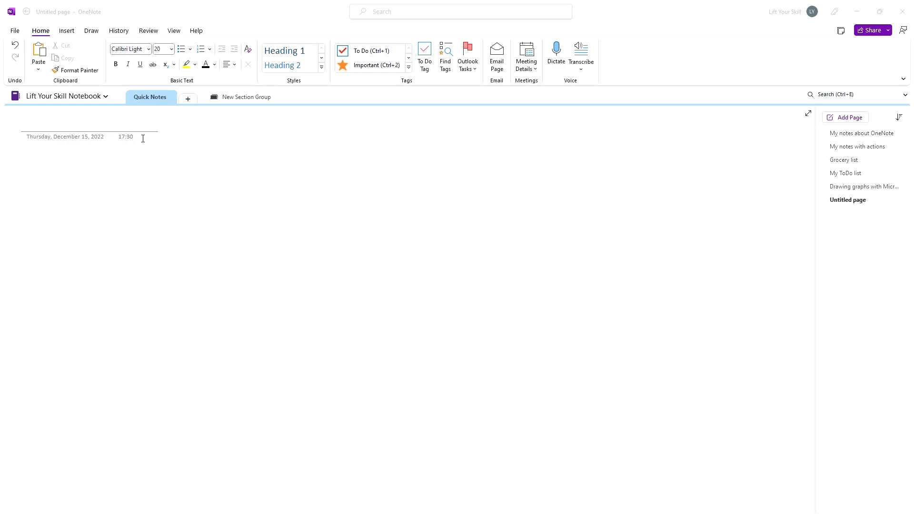
pyautogui.moveTo(145, 145)
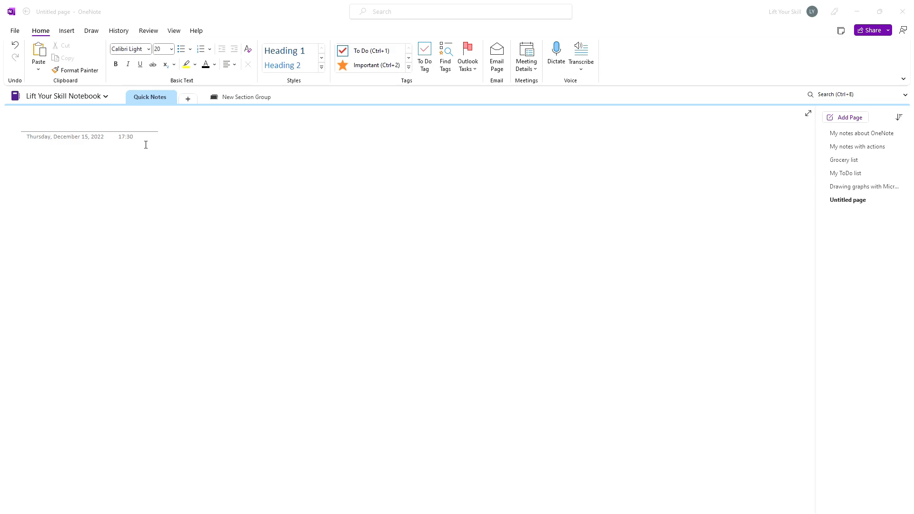
pyautogui.moveTo(556, 78)
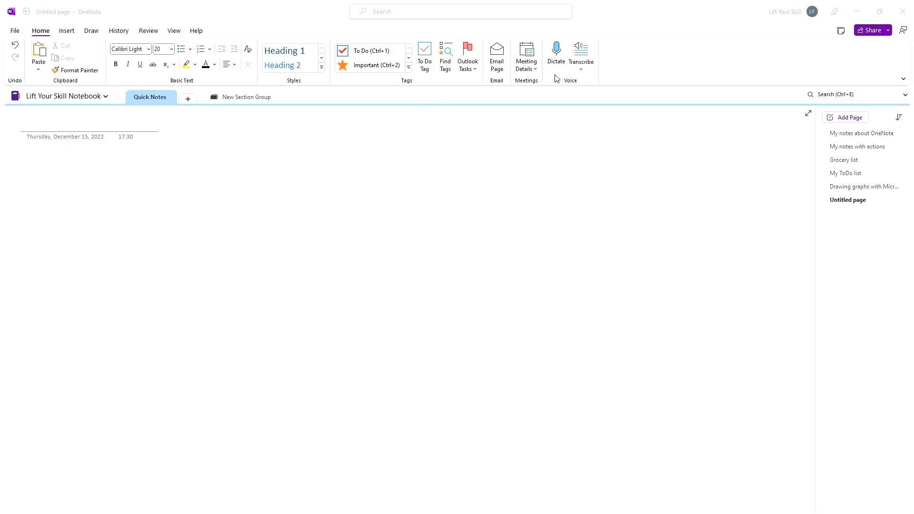
# - Show the Page Templates quick list from the Insert ribbon, listing designs like Rainbow and Blue Stripe Title
pyautogui.click(527, 55)
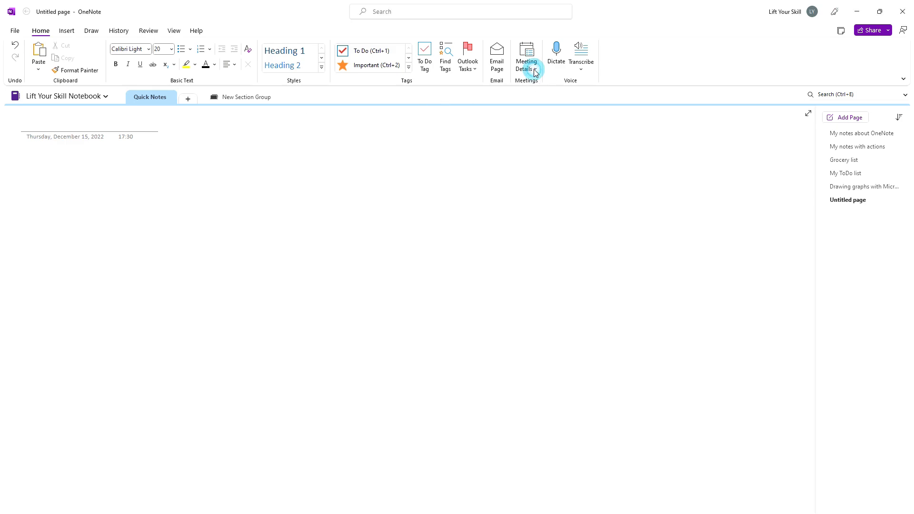
pyautogui.click(526, 57)
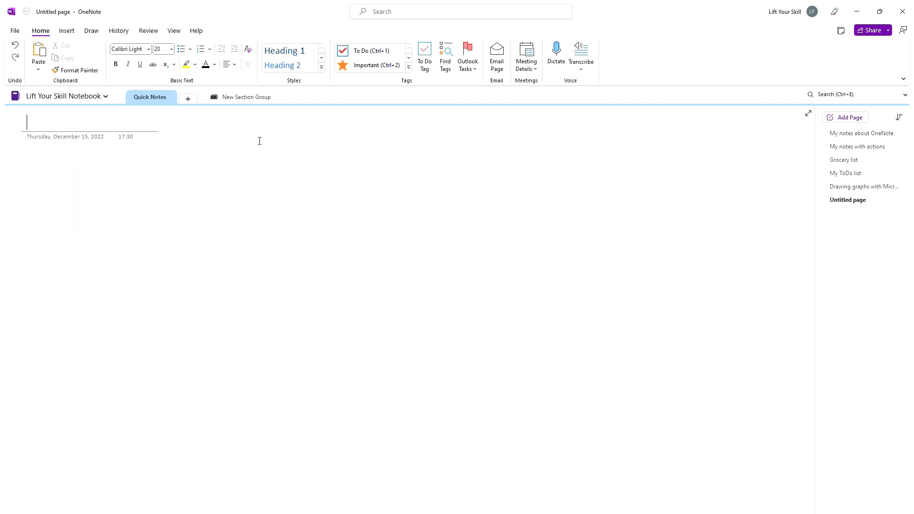
pyautogui.moveTo(253, 126)
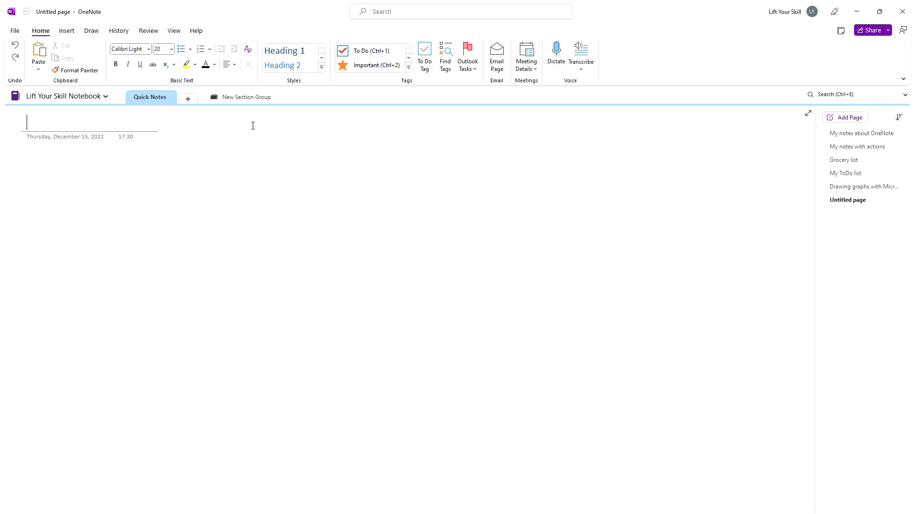
pyautogui.moveTo(273, 136)
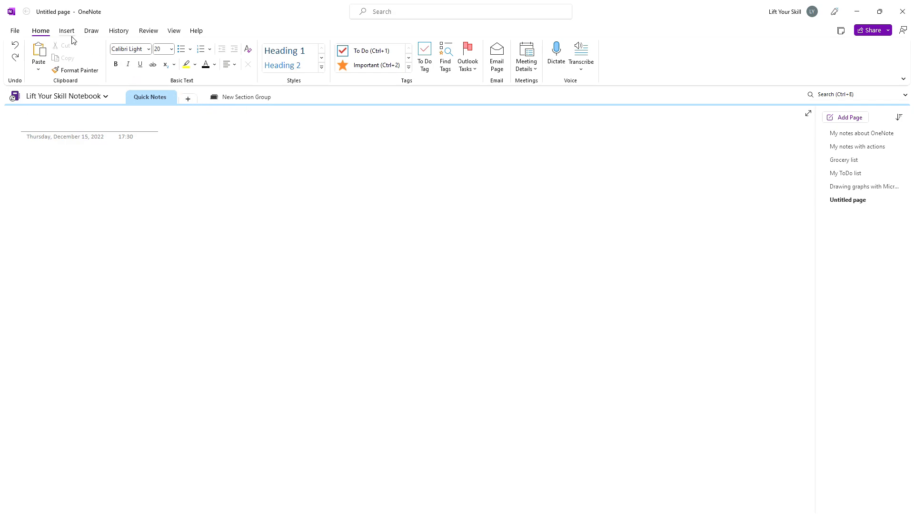
pyautogui.click(67, 31)
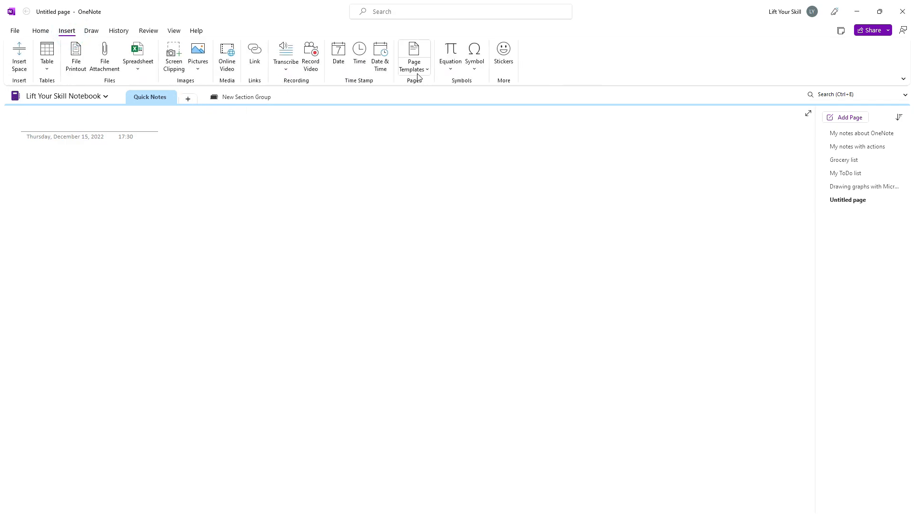
pyautogui.click(413, 52)
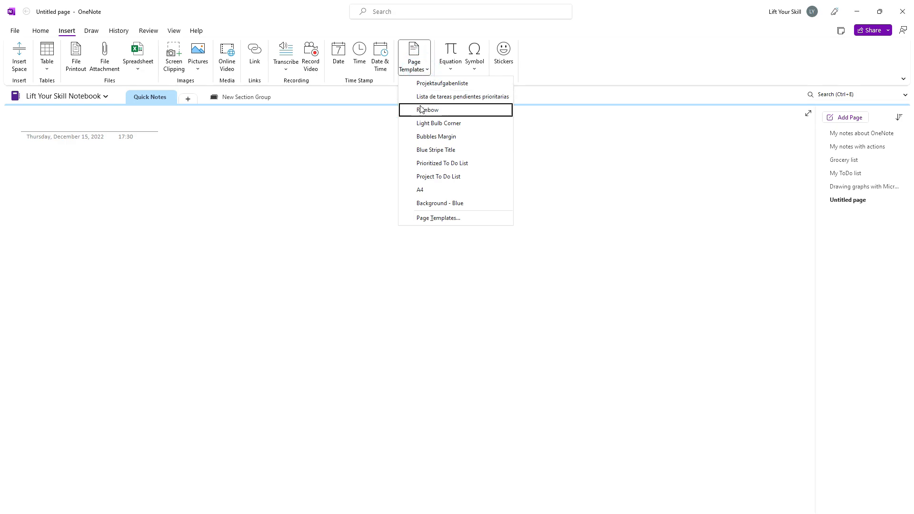
pyautogui.moveTo(442, 131)
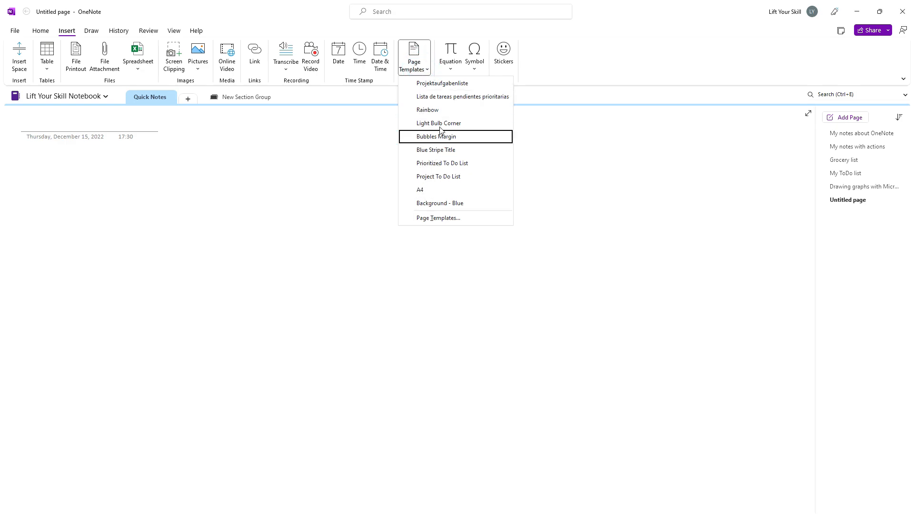
pyautogui.moveTo(433, 171)
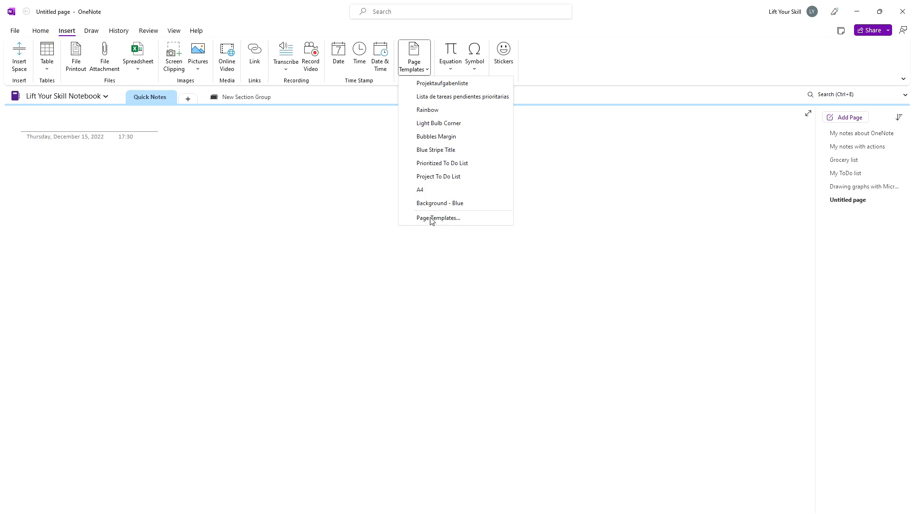
pyautogui.moveTo(441, 222)
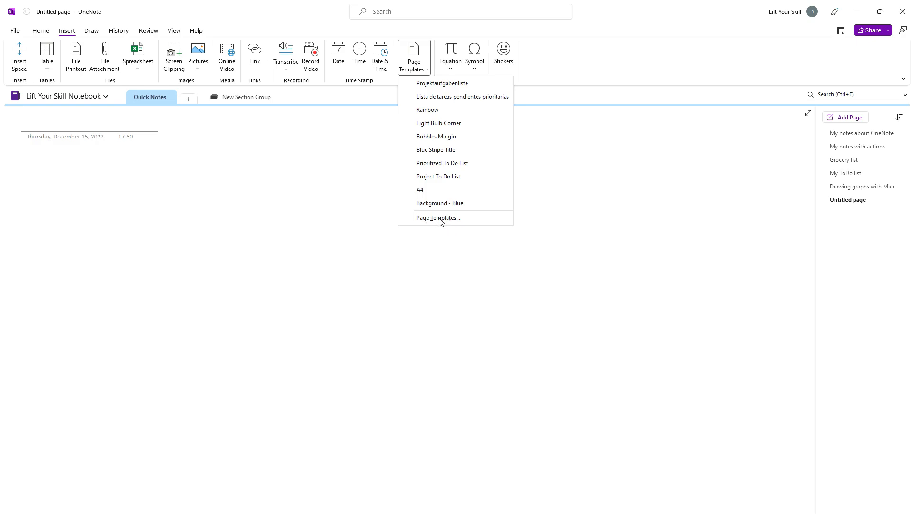
# - Open the full Templates pane and expand the Academic category of lecture-note templates
pyautogui.click(438, 218)
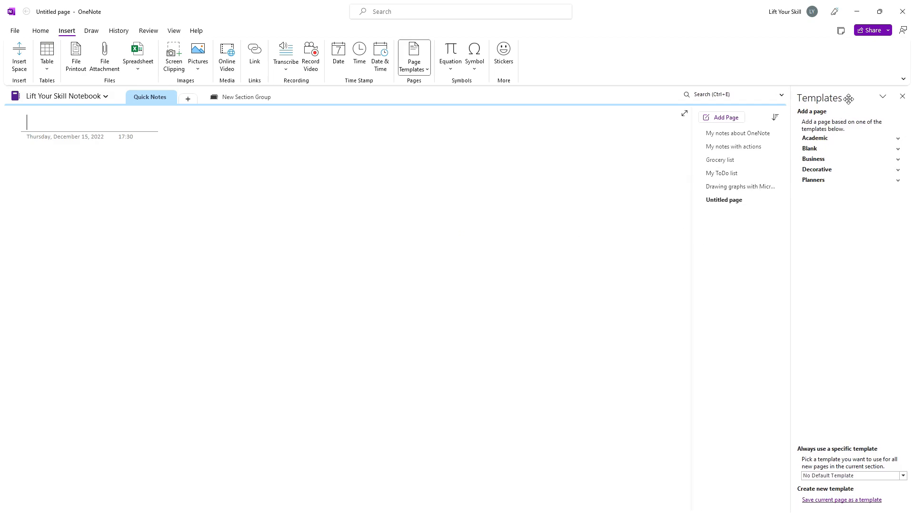
pyautogui.moveTo(878, 183)
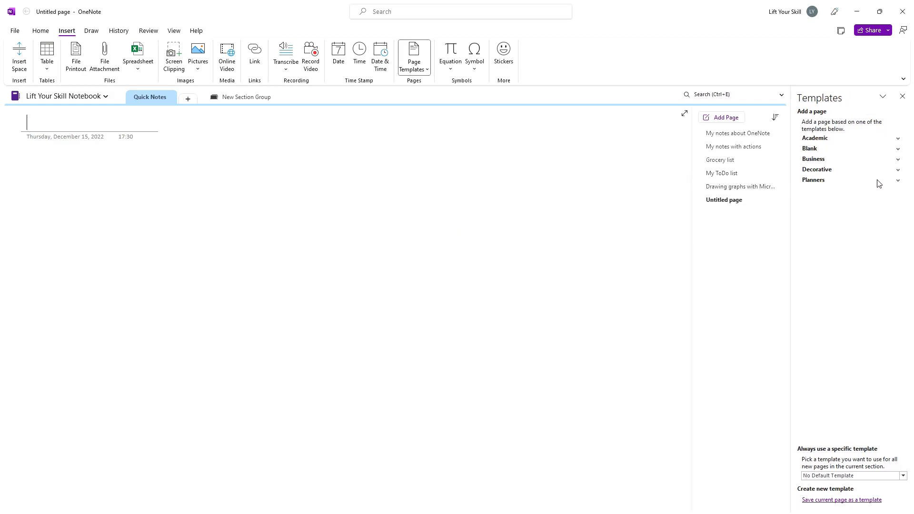
pyautogui.moveTo(898, 140)
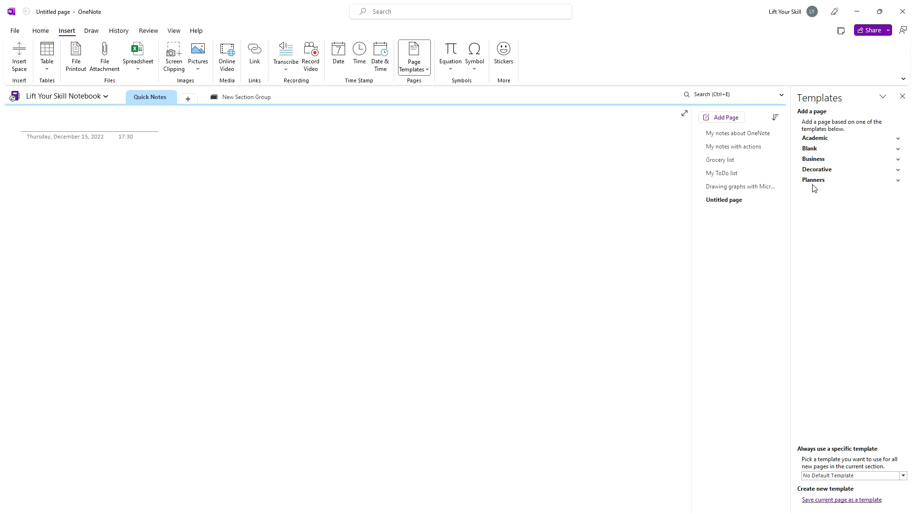
pyautogui.moveTo(899, 145)
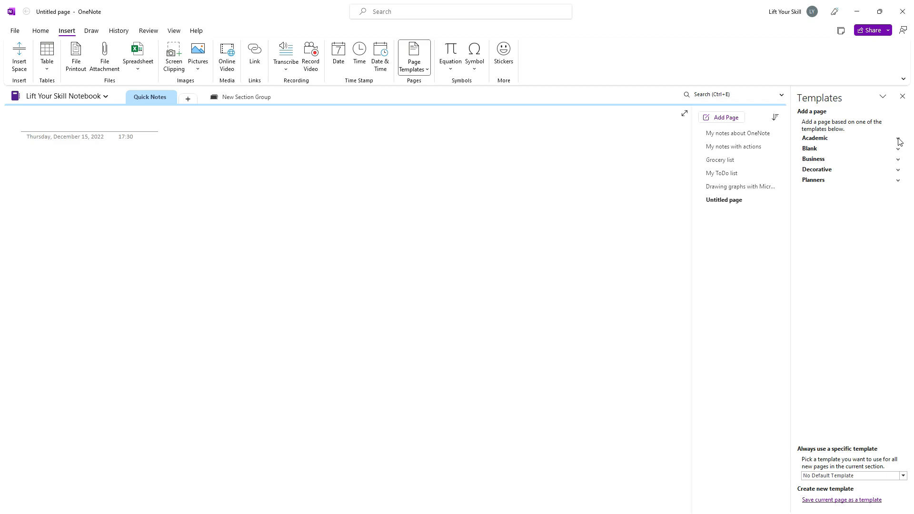
pyautogui.click(815, 137)
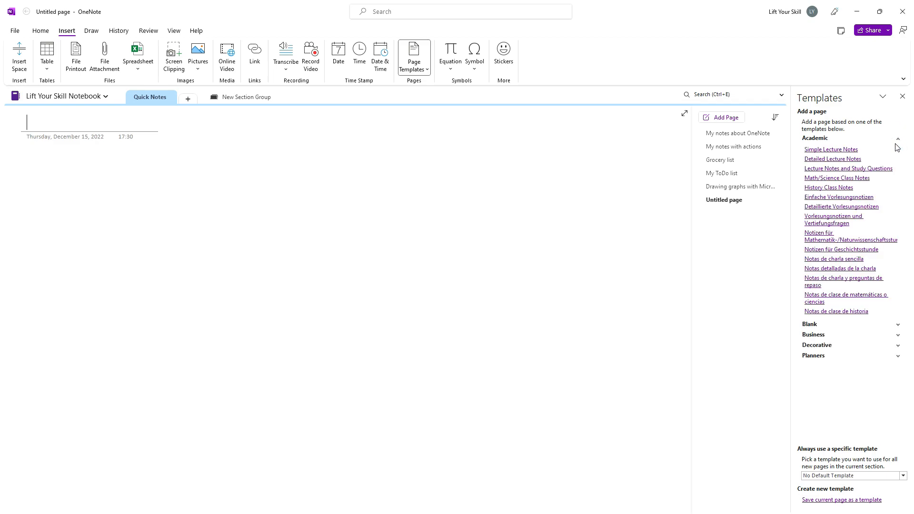
pyautogui.moveTo(825, 167)
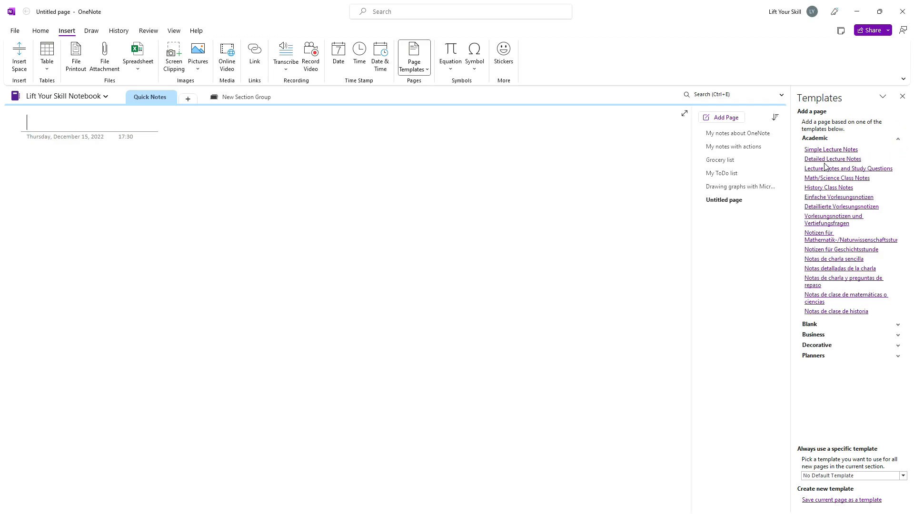
# - Add pages from Simple Lecture Notes, Detailed Lecture Notes and Lecture Notes and Study Questions
pyautogui.click(847, 167)
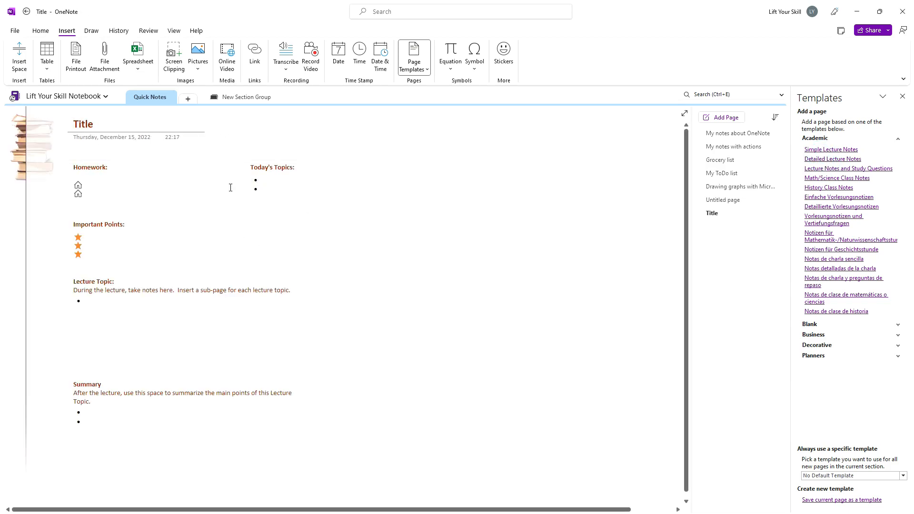
pyautogui.moveTo(272, 213)
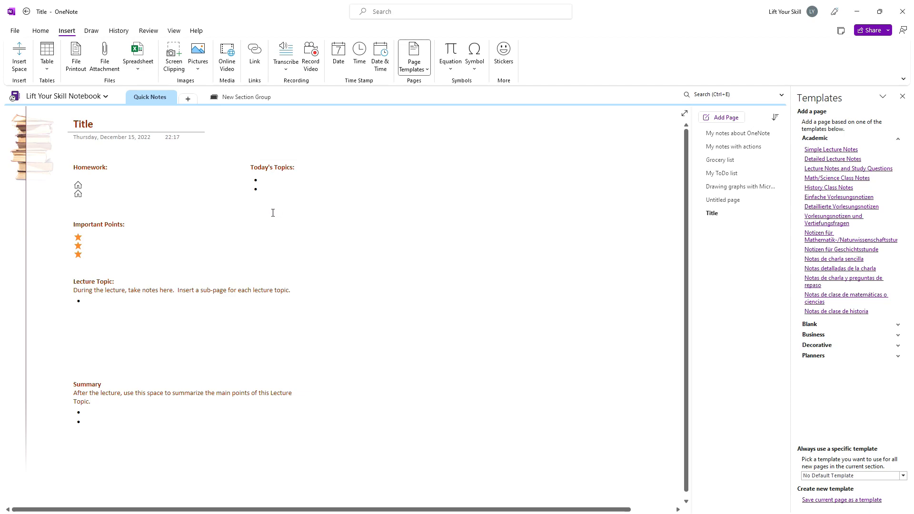
pyautogui.click(90, 186)
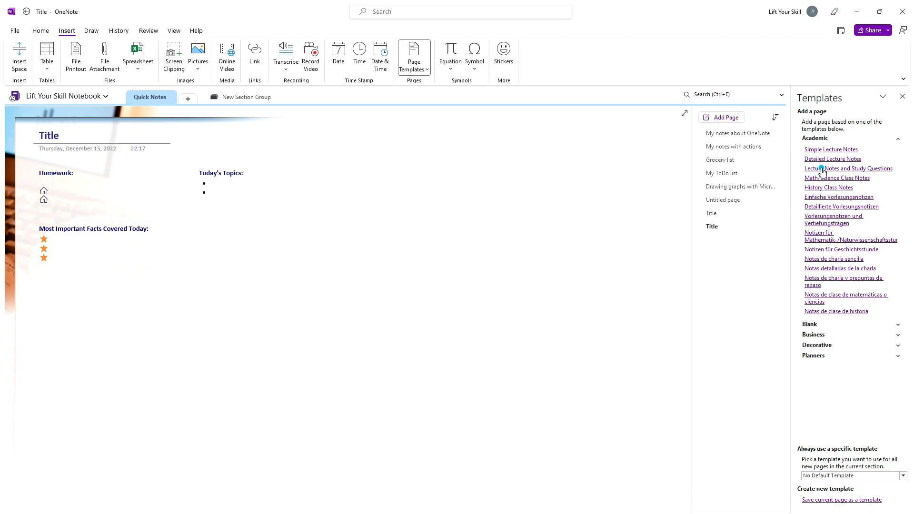
pyautogui.click(848, 169)
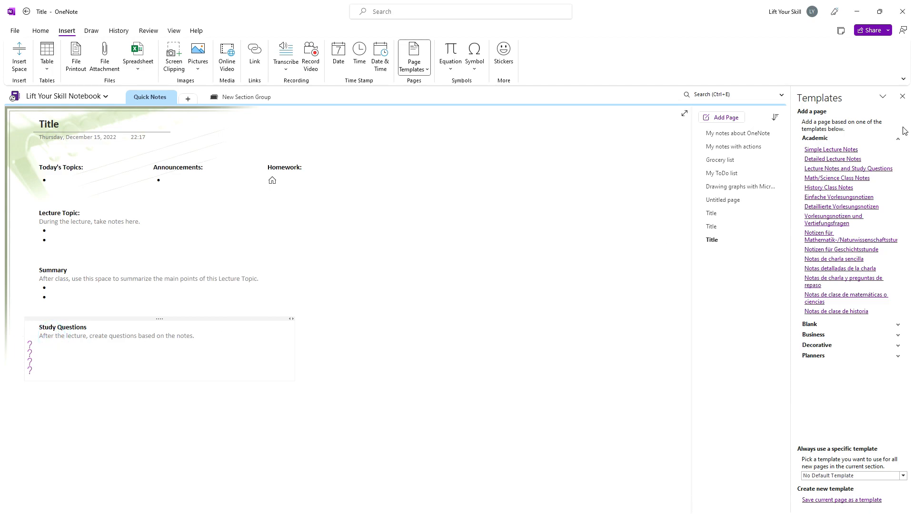
# - Add a Background - Yellow page, meeting notes pages and a Project Overview from Blank and Business templates
pyautogui.click(897, 139)
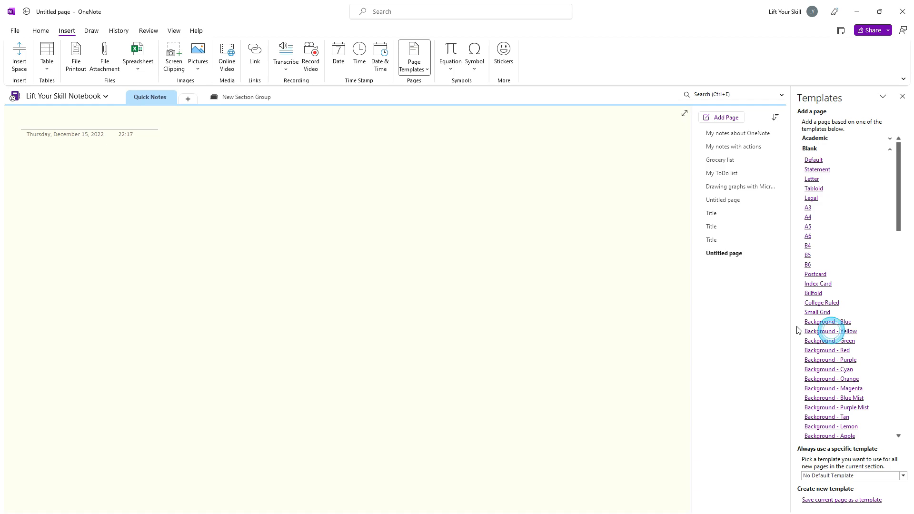
pyautogui.moveTo(898, 155)
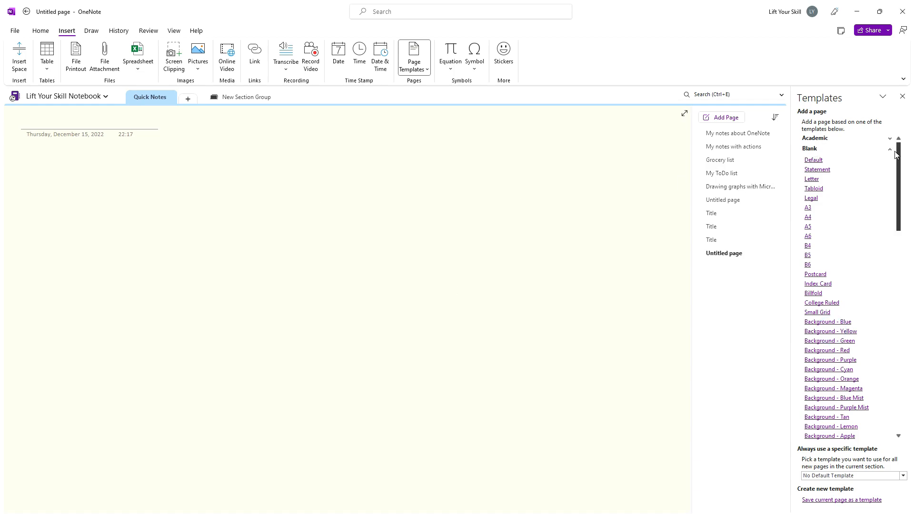
pyautogui.click(890, 149)
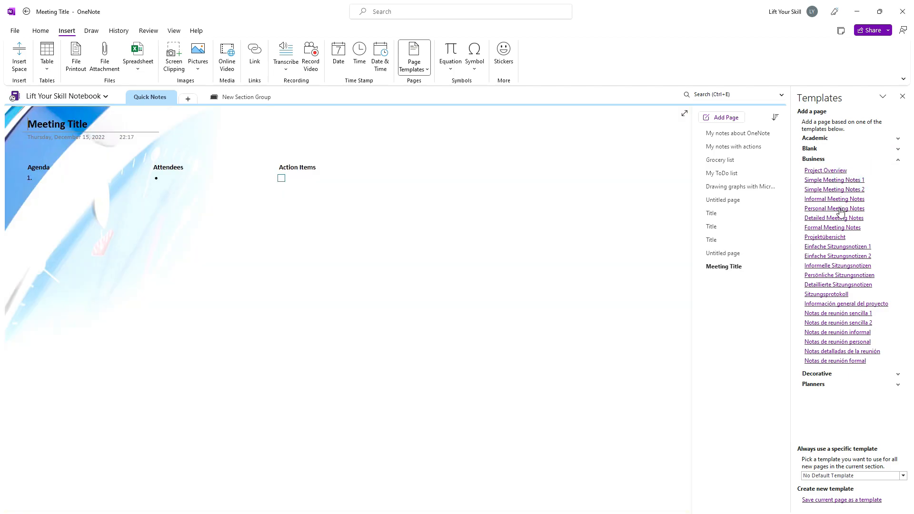
pyautogui.click(824, 171)
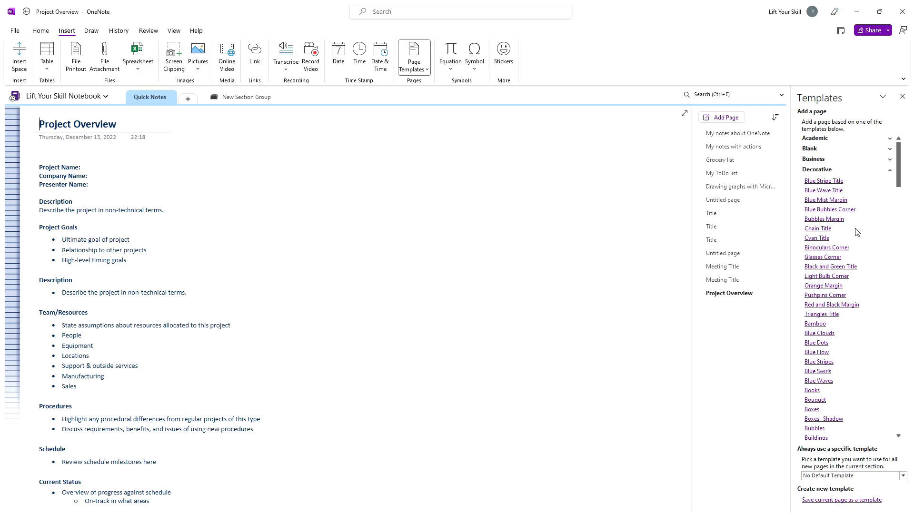
# - Add Decorative pages using Red and Black Margin, Binoculars Corner and Bamboo designs
pyautogui.scroll(-3)
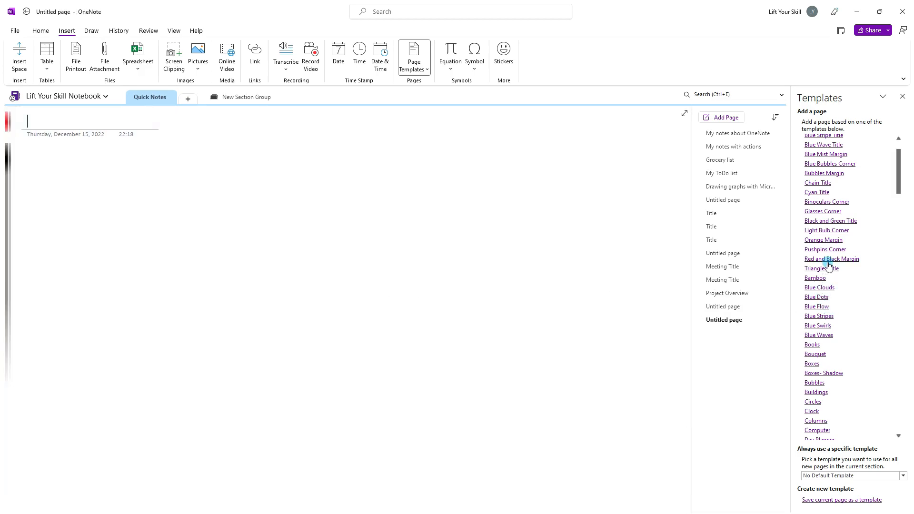
pyautogui.moveTo(820, 202)
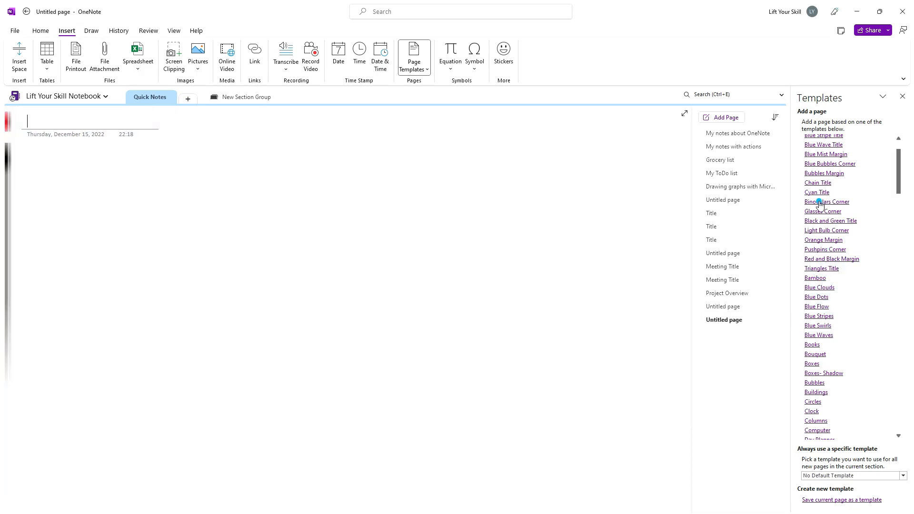
pyautogui.click(826, 202)
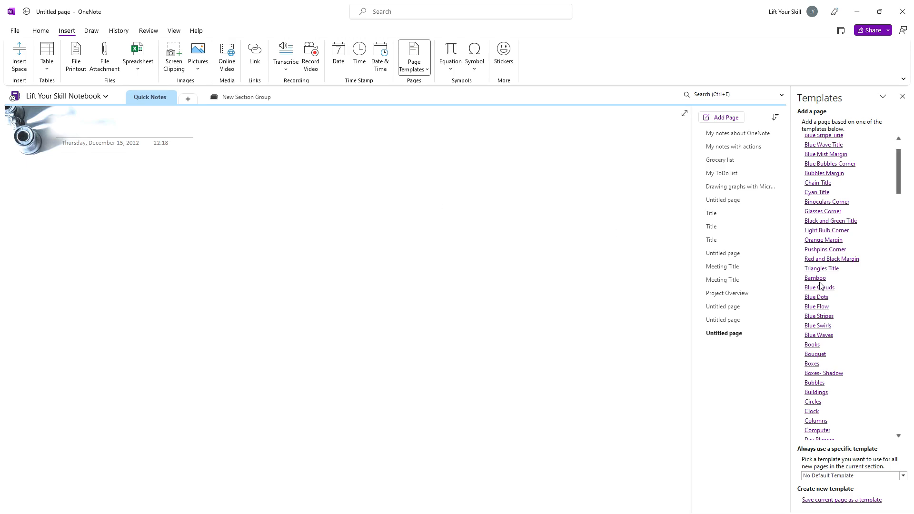
pyautogui.click(815, 278)
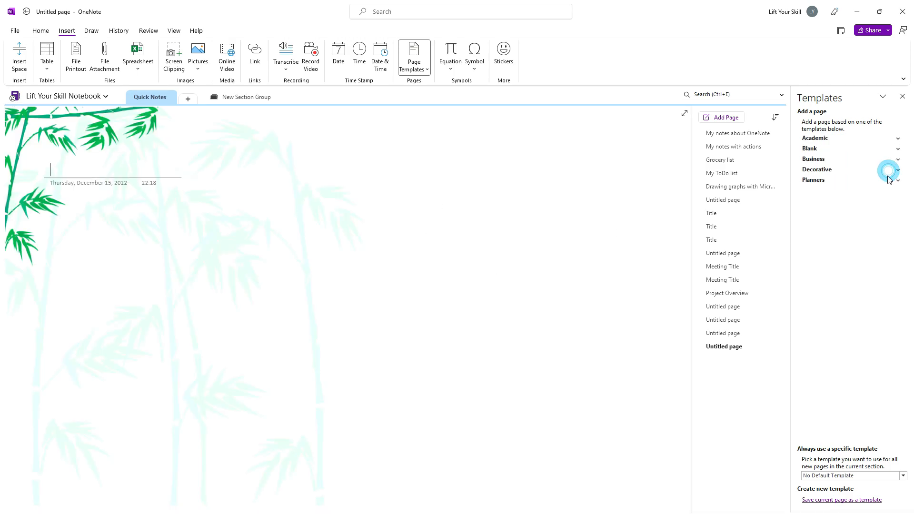
# - Add pages from the Planners templates Simple To Do List and Project To Do List
pyautogui.click(813, 179)
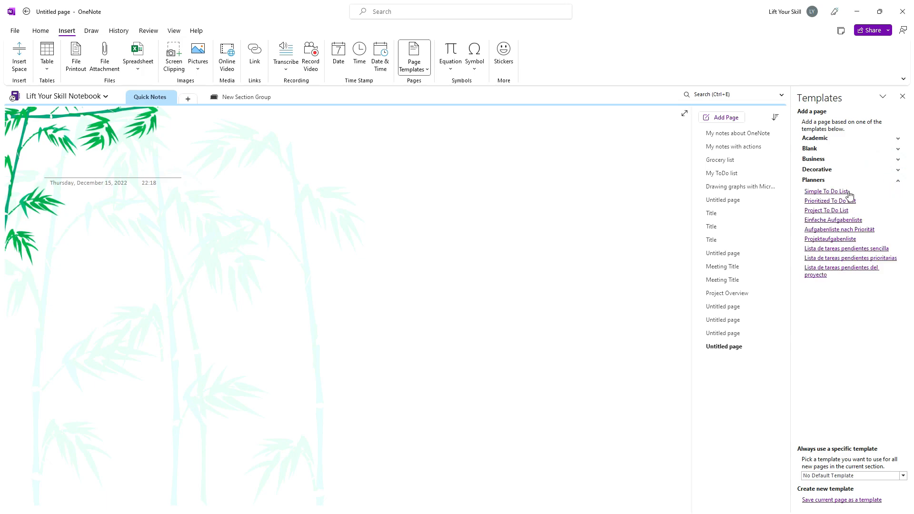
pyautogui.click(826, 191)
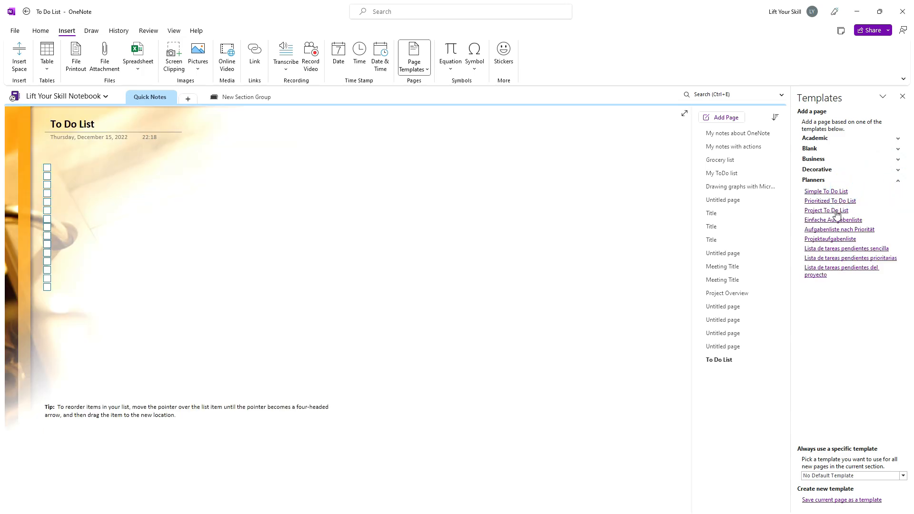
pyautogui.click(826, 211)
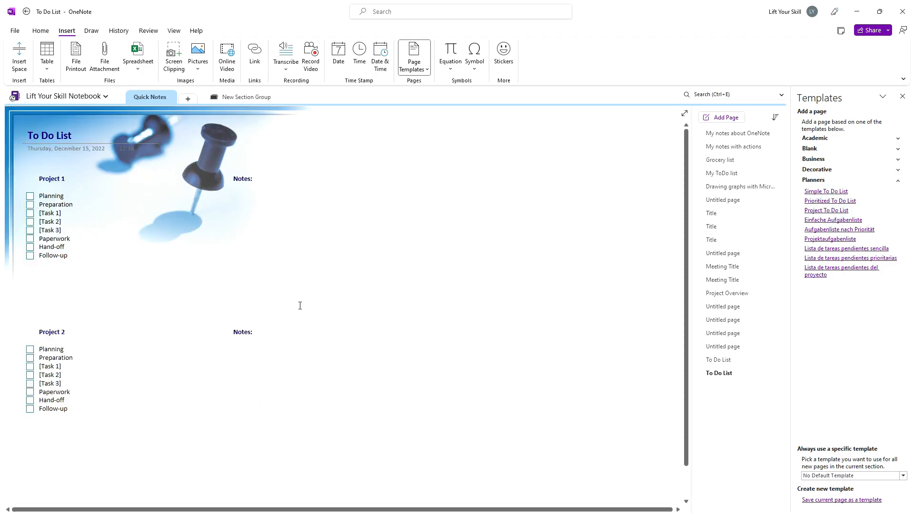
pyautogui.moveTo(889, 203)
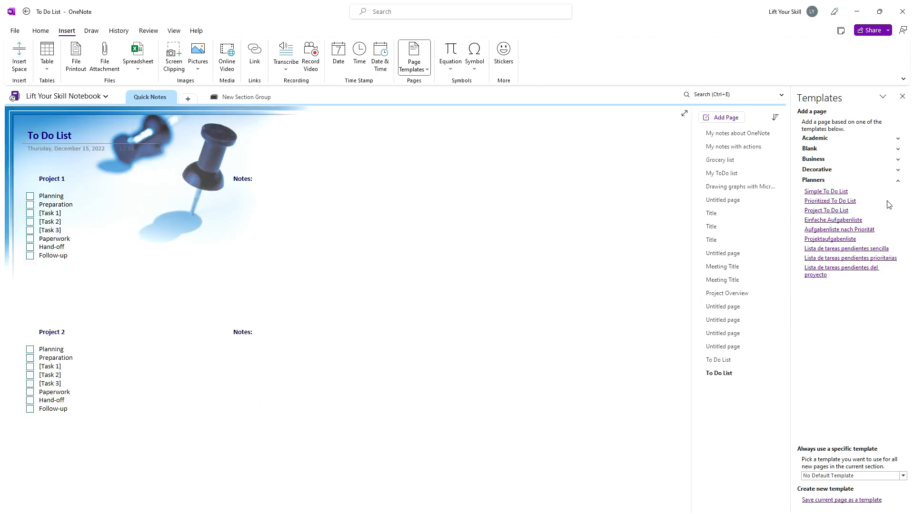
pyautogui.moveTo(820, 186)
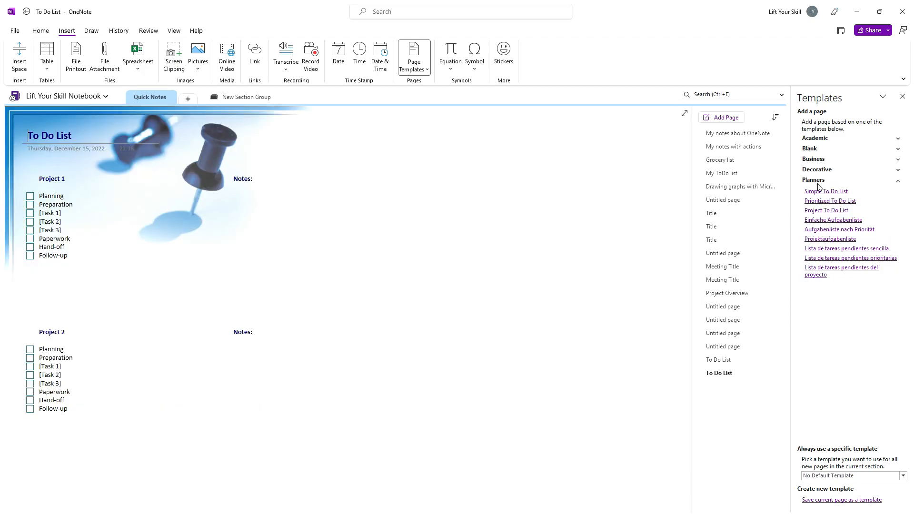
pyautogui.moveTo(824, 271)
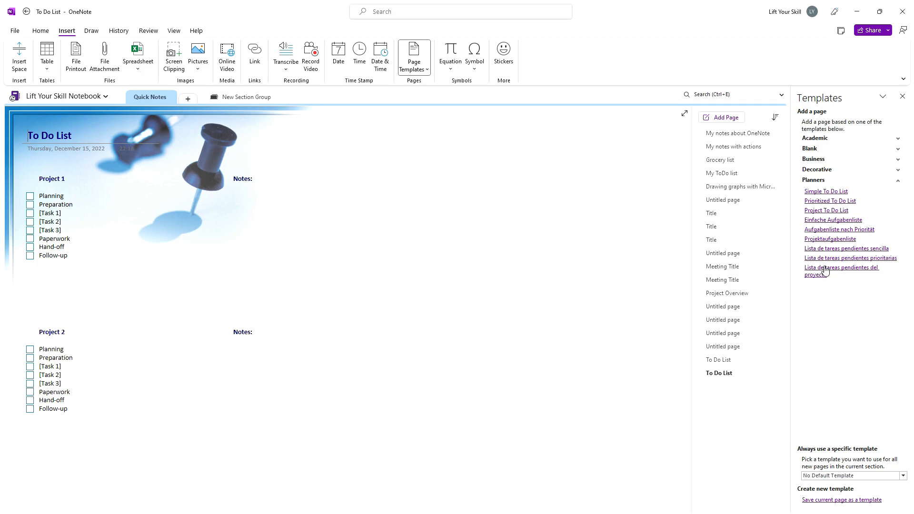
pyautogui.moveTo(834, 227)
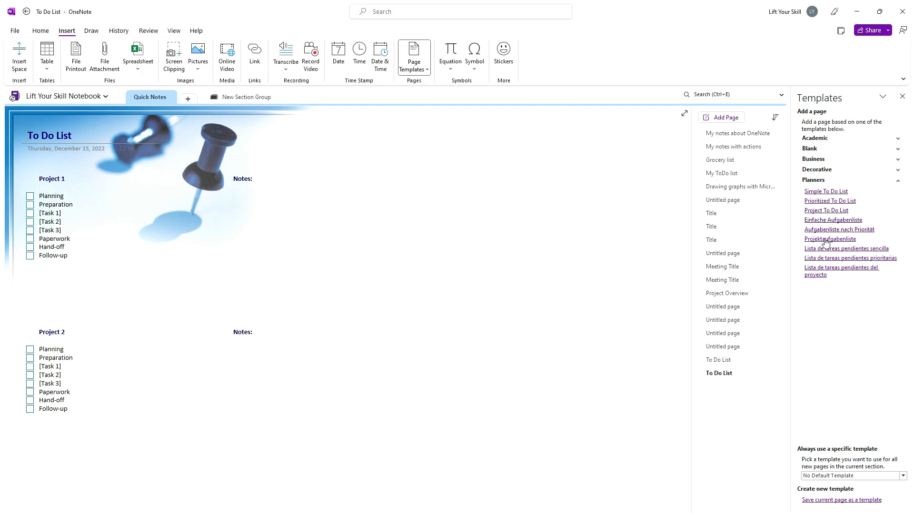
pyautogui.moveTo(821, 249)
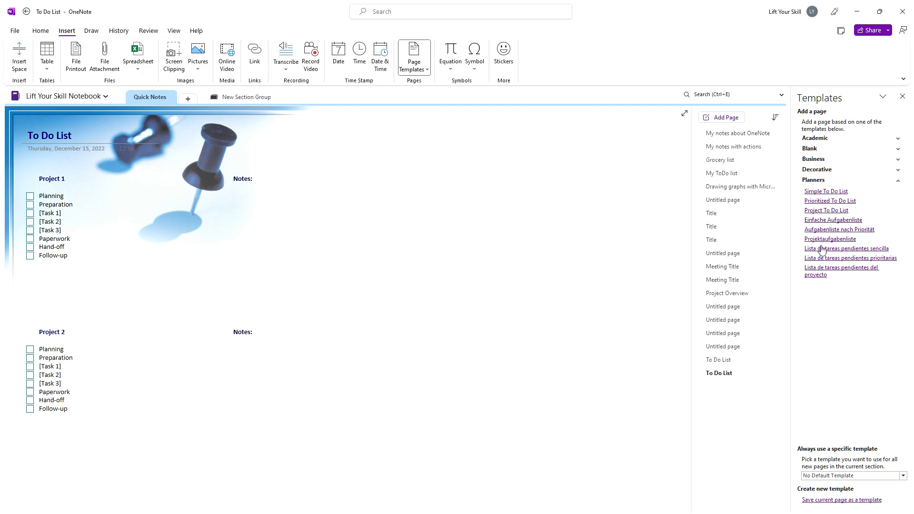
pyautogui.click(148, 30)
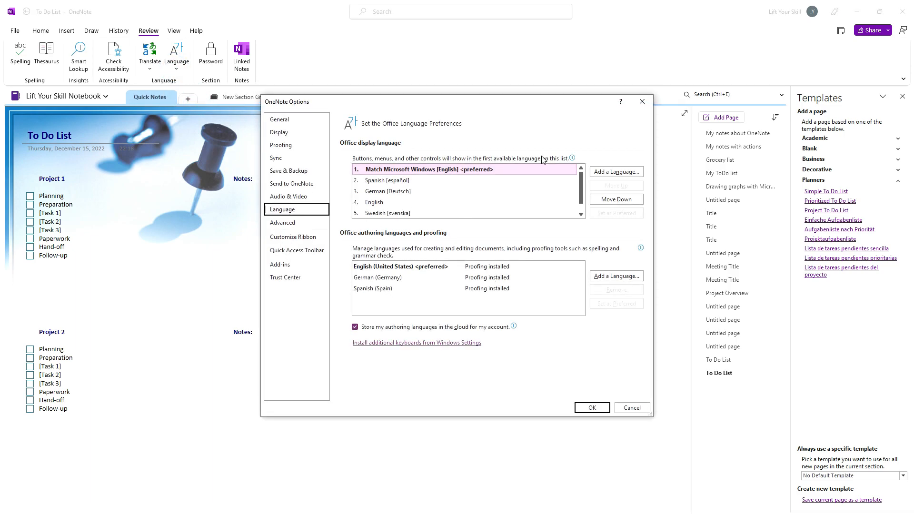
pyautogui.click(593, 408)
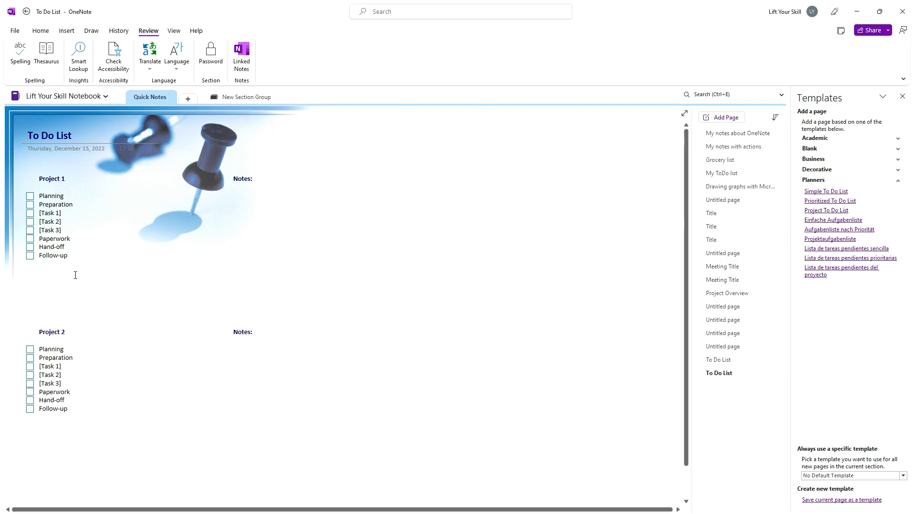
pyautogui.moveTo(825, 232)
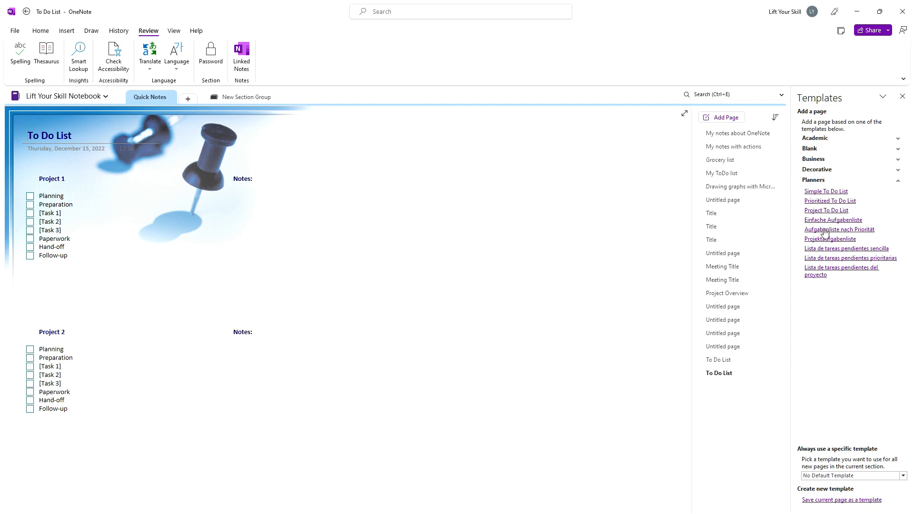
# - Add an Einfache Aufgabenliste page and enter Deutsch as its first checklist item
pyautogui.click(833, 220)
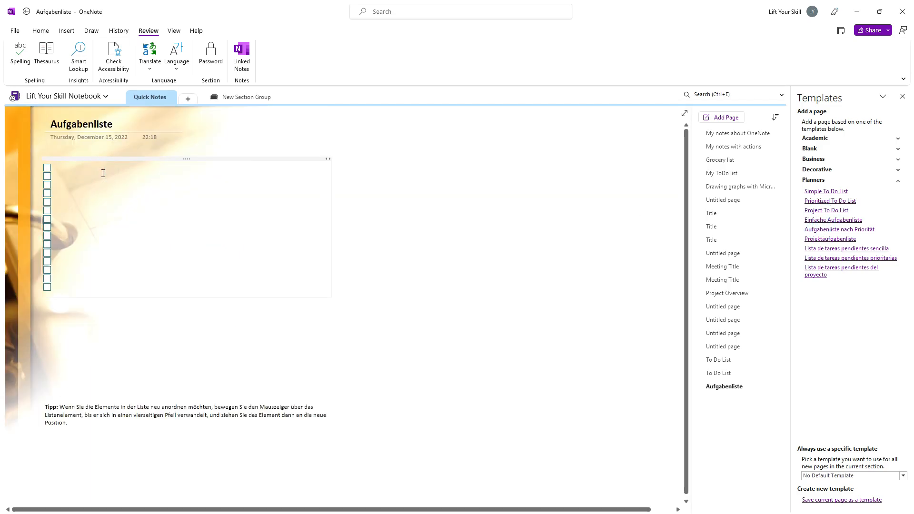
pyautogui.write('Deutch')
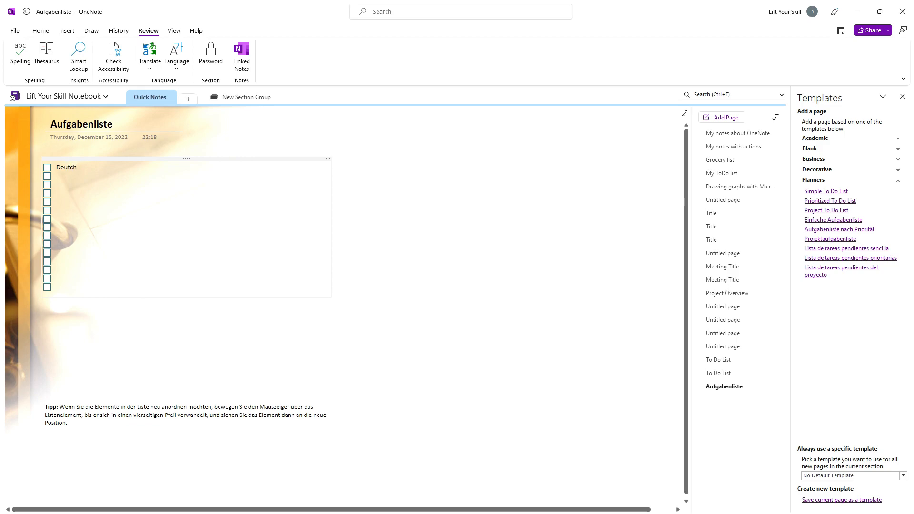
pyautogui.click(76, 166)
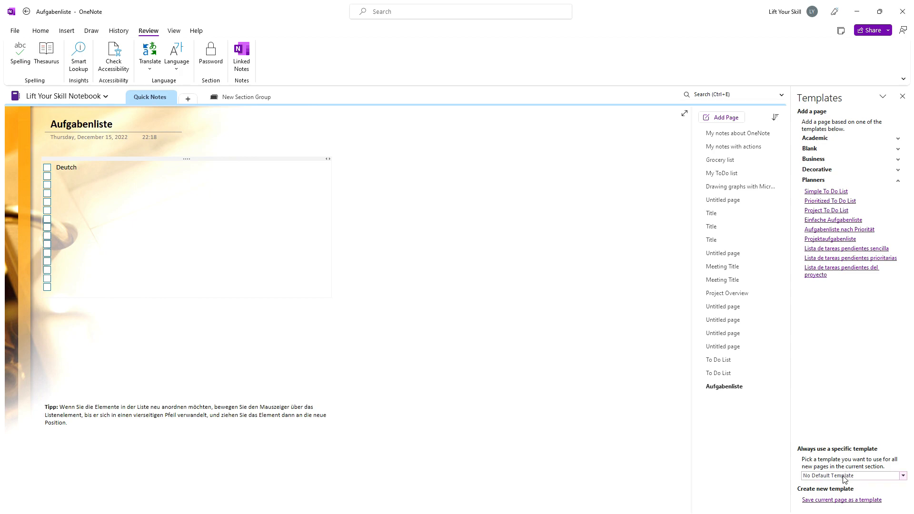
# - Set Simple Lecture Notes - Academic as the section's default template and add a page with it
pyautogui.click(901, 476)
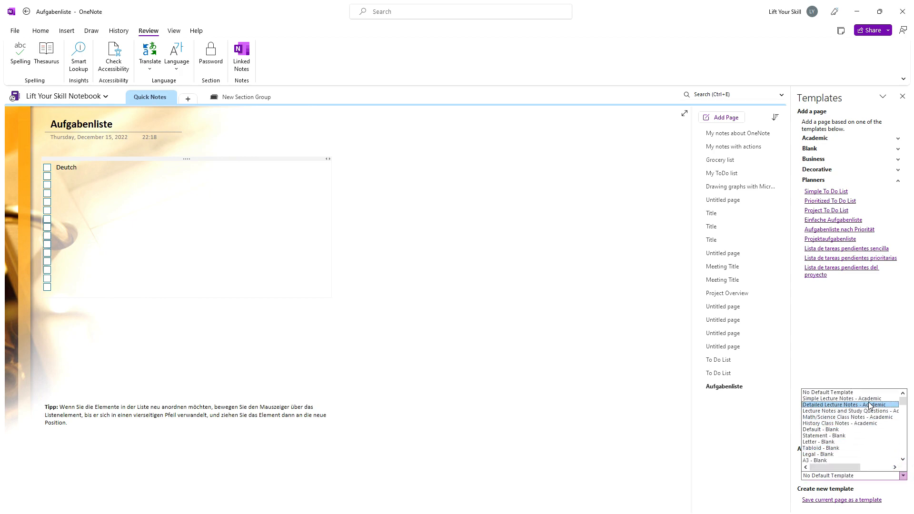
pyautogui.click(842, 398)
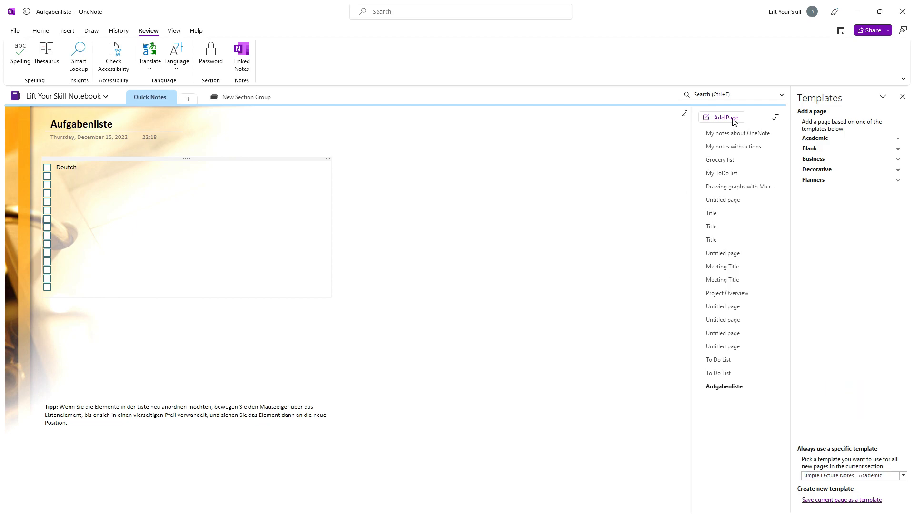
pyautogui.click(726, 118)
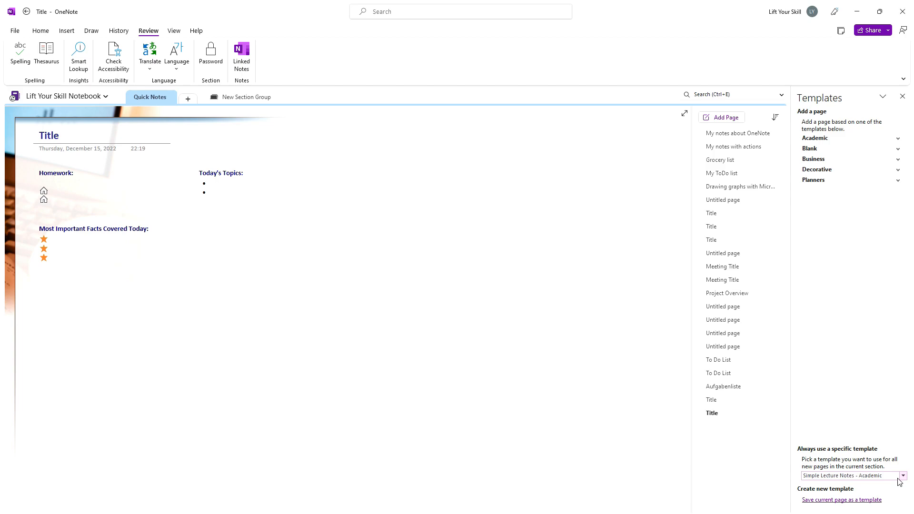
pyautogui.moveTo(398, 92)
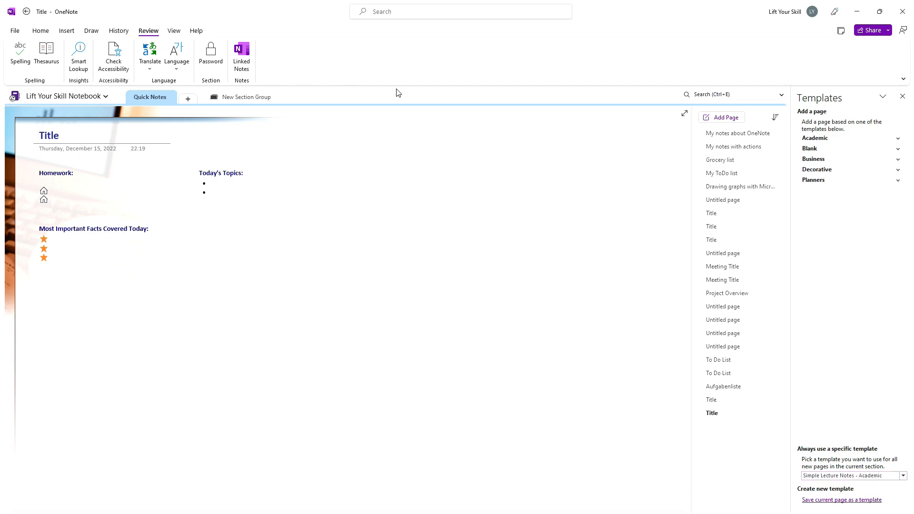
pyautogui.click(900, 475)
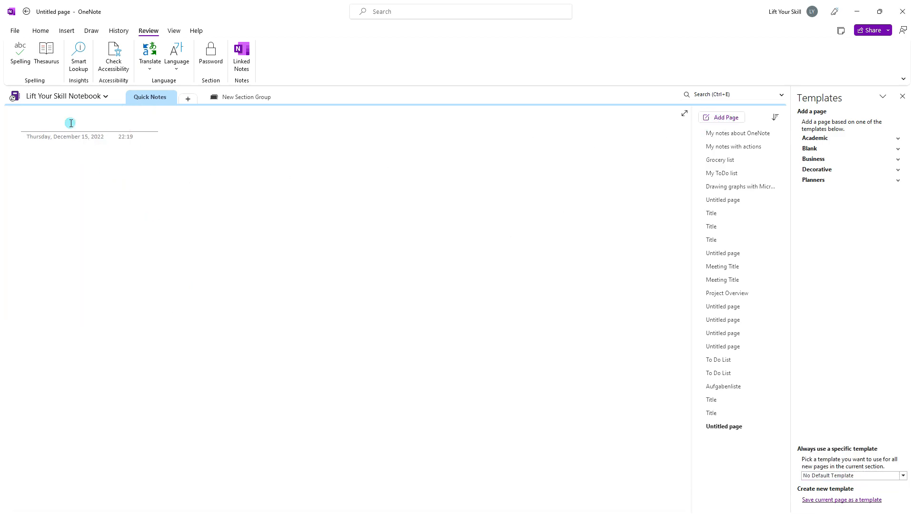
# - Title the page 'My template' and add three empty To Do checklist items
pyautogui.write('My template')
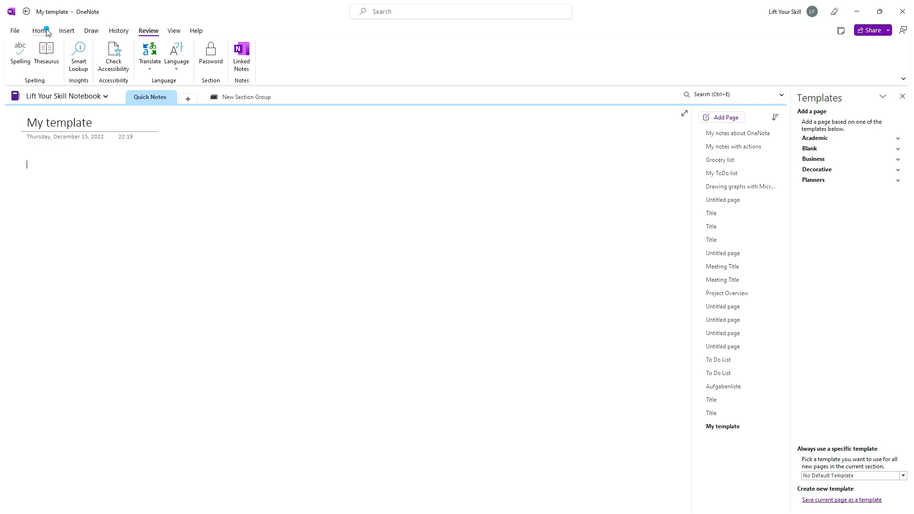
pyautogui.click(424, 53)
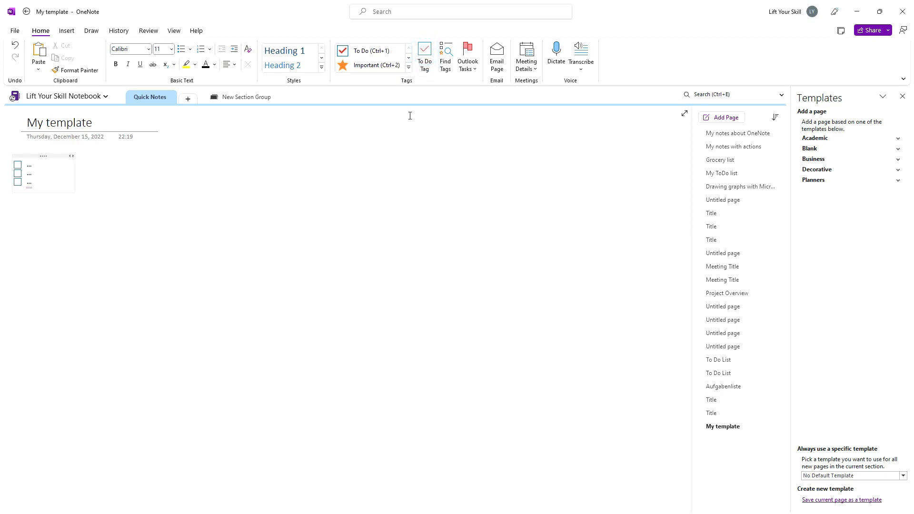
# - Save the current page as a custom template named 'My Template' under My Templates
pyautogui.click(841, 500)
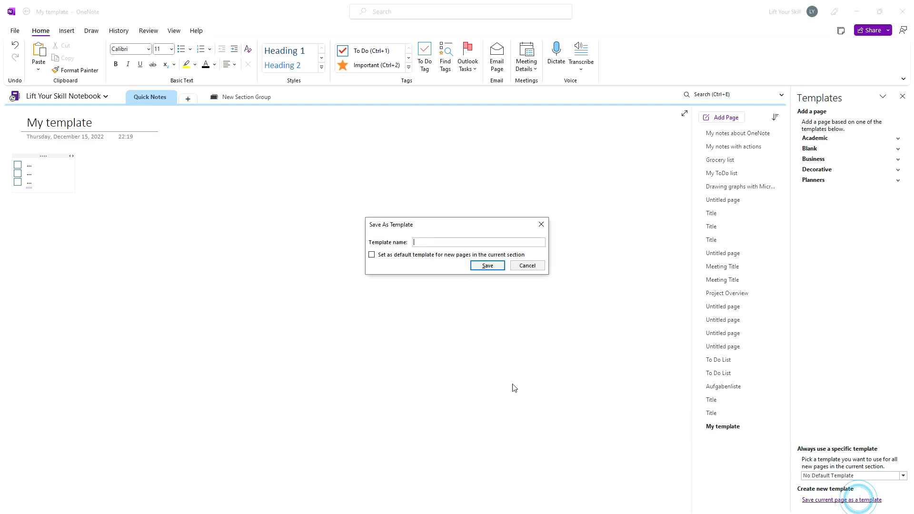
pyautogui.write('My Templa')
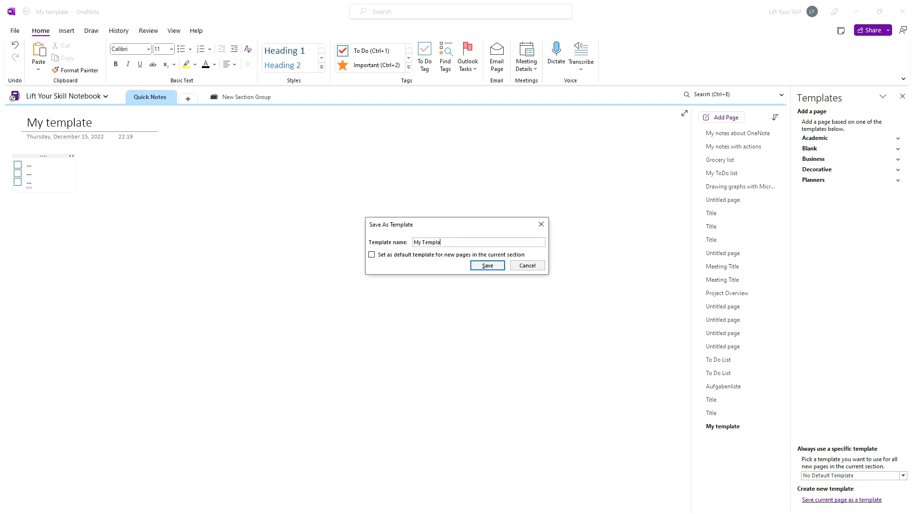
pyautogui.click(488, 265)
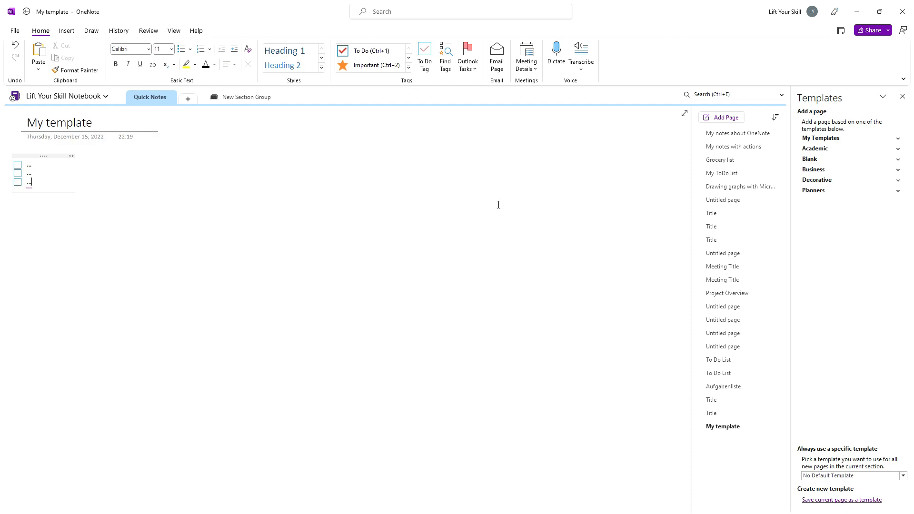
pyautogui.moveTo(434, 217)
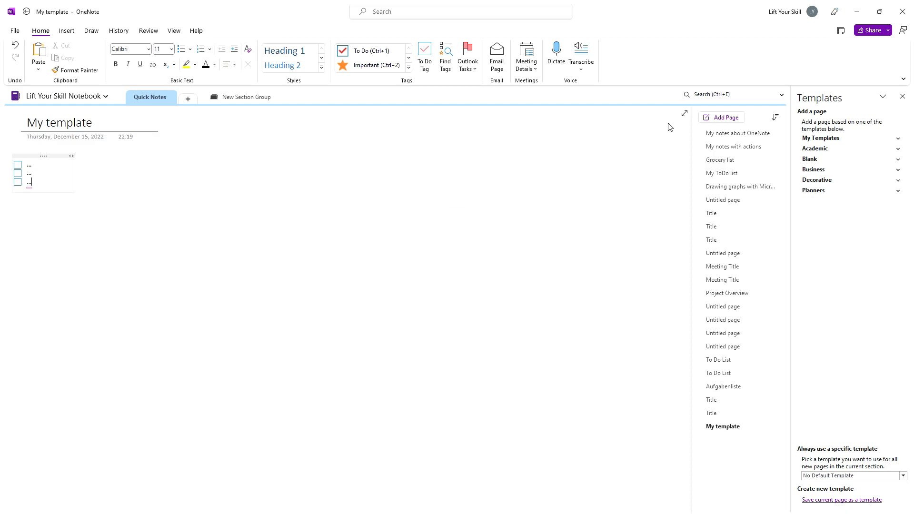
pyautogui.moveTo(901, 97)
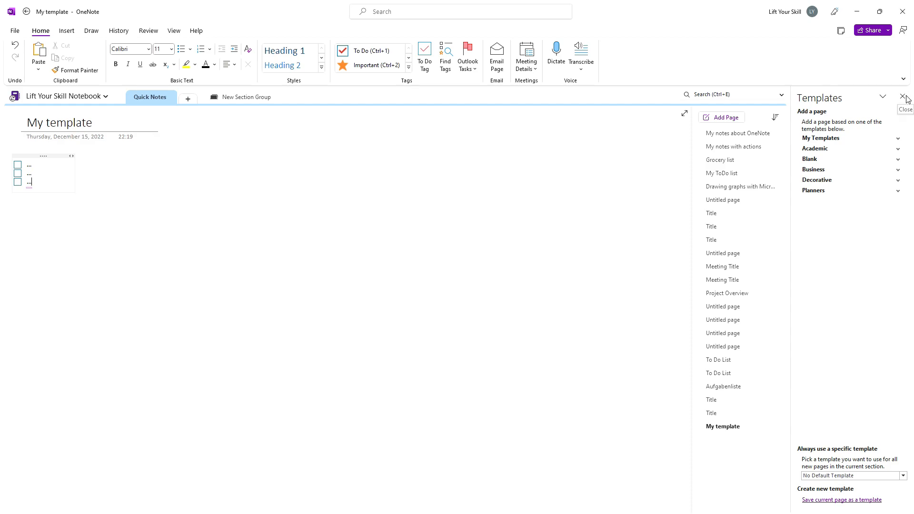
# - Reopen Page Templates and create a new page from the custom 'My Template' under My Templates
pyautogui.click(67, 31)
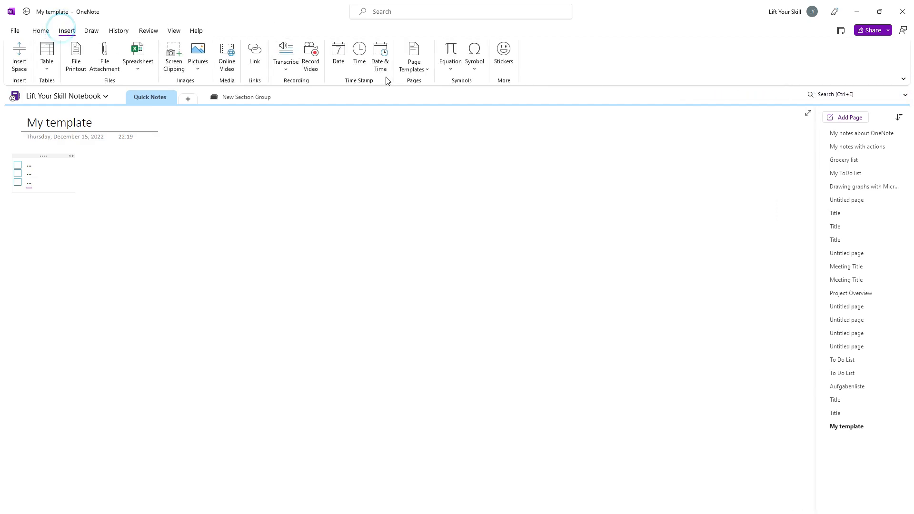
pyautogui.click(414, 52)
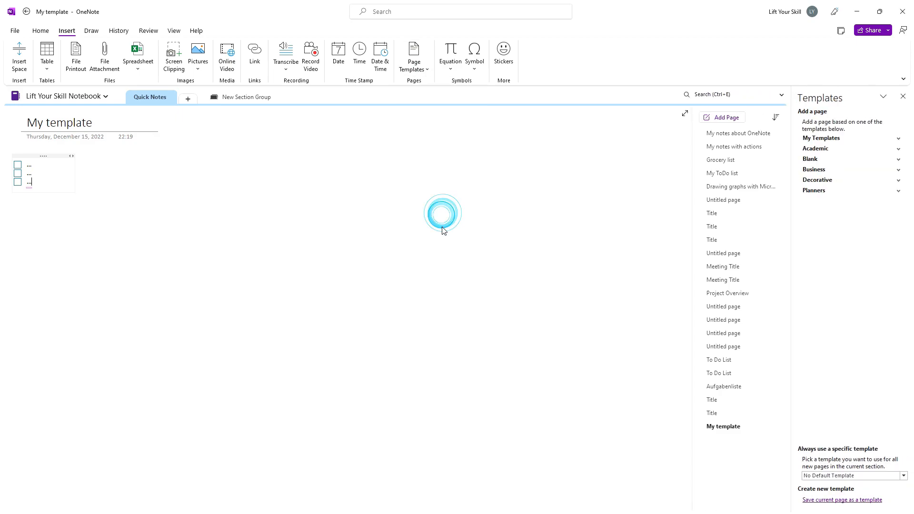
pyautogui.click(897, 139)
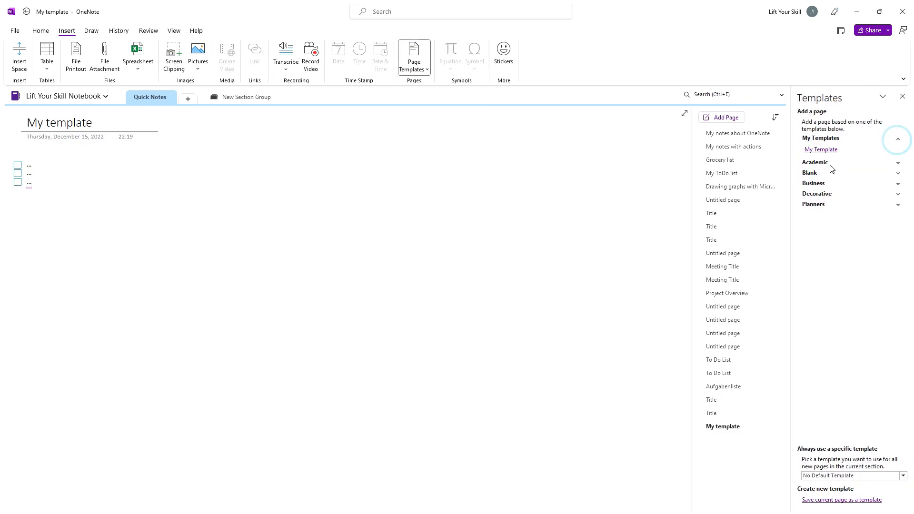
pyautogui.click(821, 149)
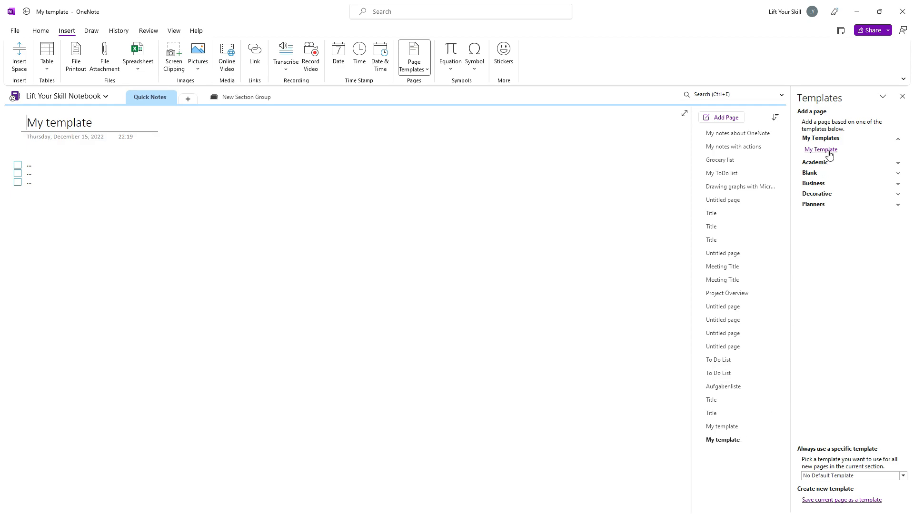
# - Delete 'My Template' from the Templates pane so the My Templates group is removed
pyautogui.rightClick(821, 150)
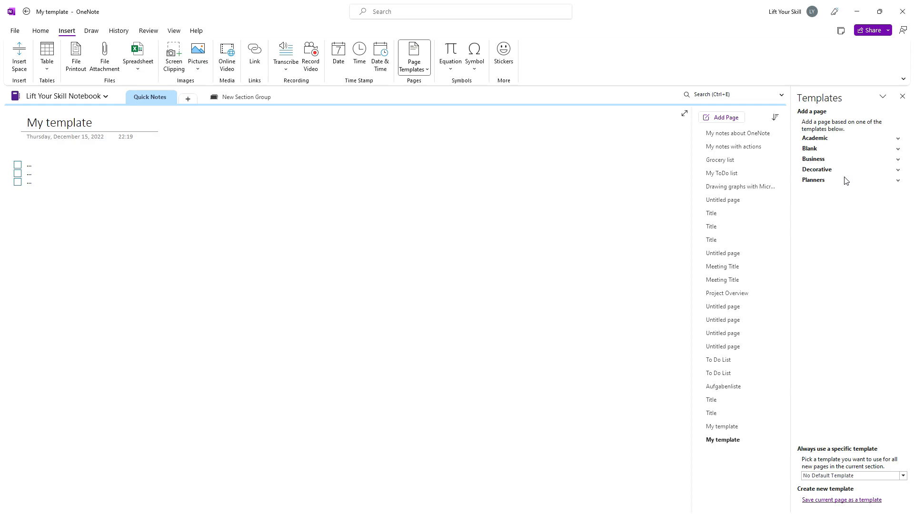
pyautogui.moveTo(806, 148)
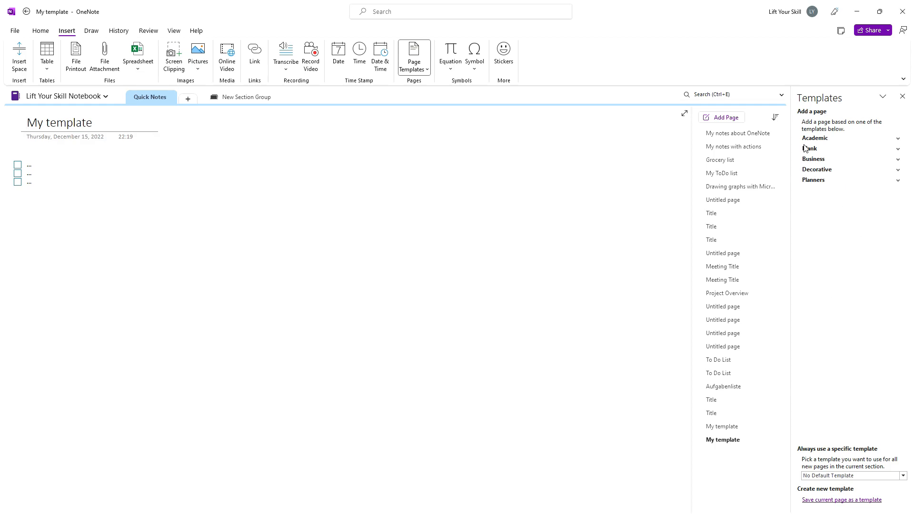